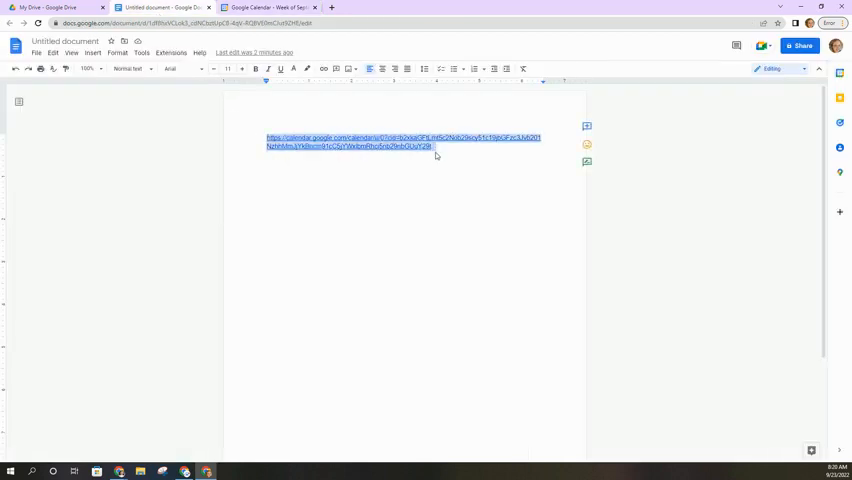
Step: Copy the class calendar link and subscribe to Sample Class for Meet Test from its URL
{"action": "right_click", "coordinate": [400, 140]}
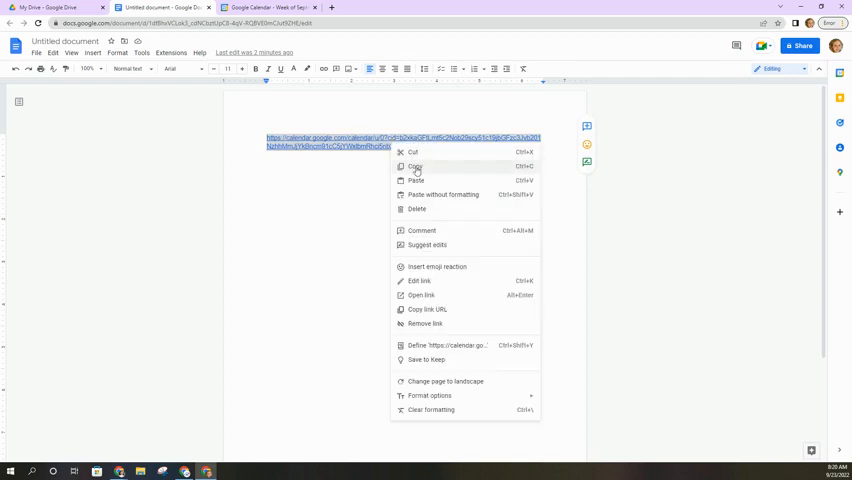
{"action": "left_click", "coordinate": [412, 168]}
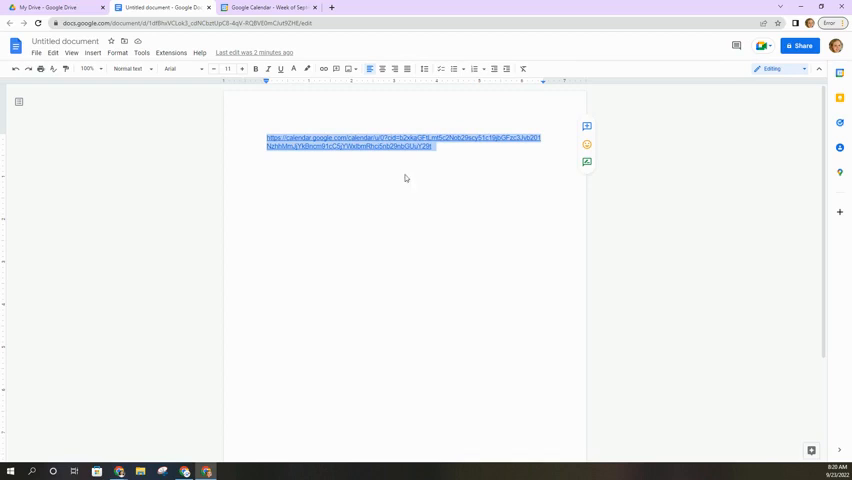
{"action": "mouse_move", "coordinate": [396, 164]}
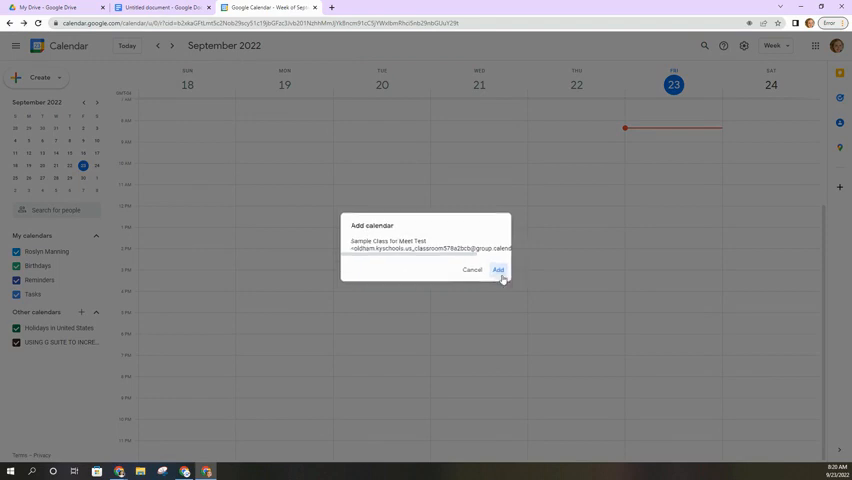
{"action": "left_click", "coordinate": [498, 270]}
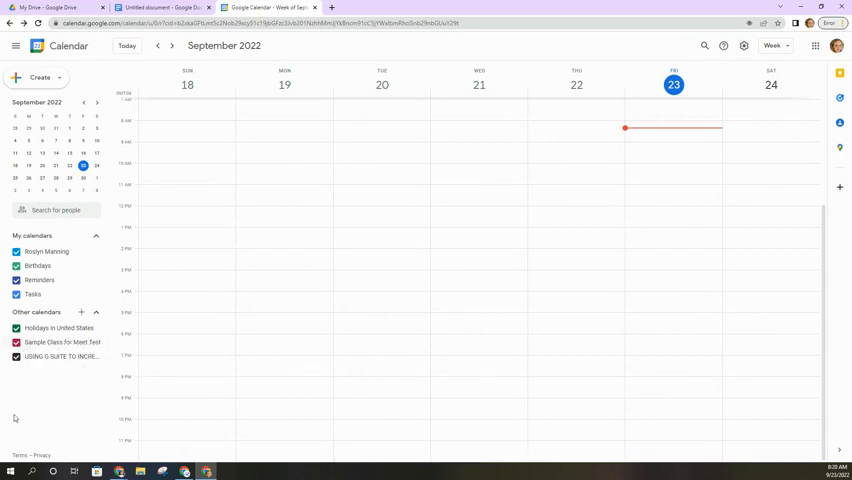
{"action": "mouse_move", "coordinate": [60, 342]}
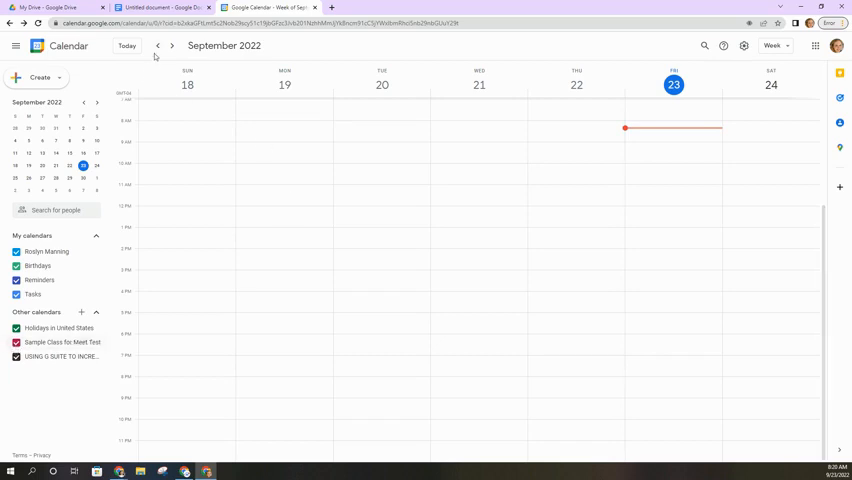
Step: Advance to the week of Sep 25 – Oct 1, 2022 to reveal the assignment events
{"action": "left_click", "coordinate": [172, 46]}
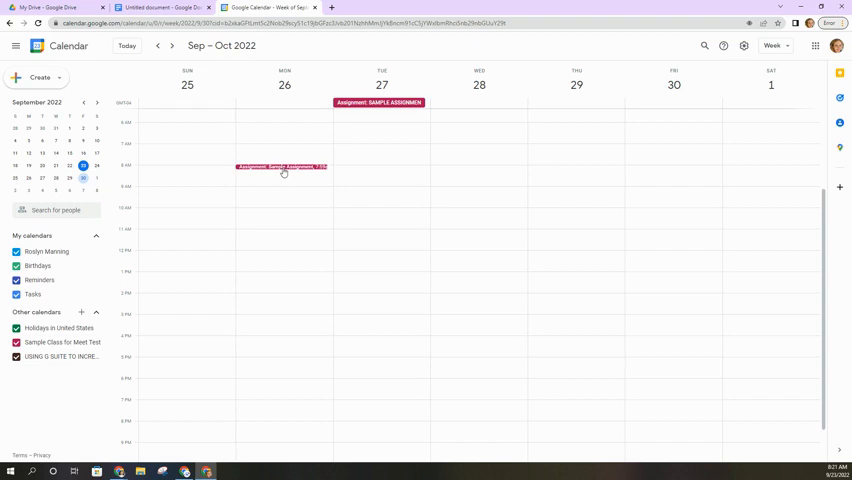
Step: View the Sep 26 Sample Assignment event with its instructions and link
{"action": "left_click", "coordinate": [280, 168]}
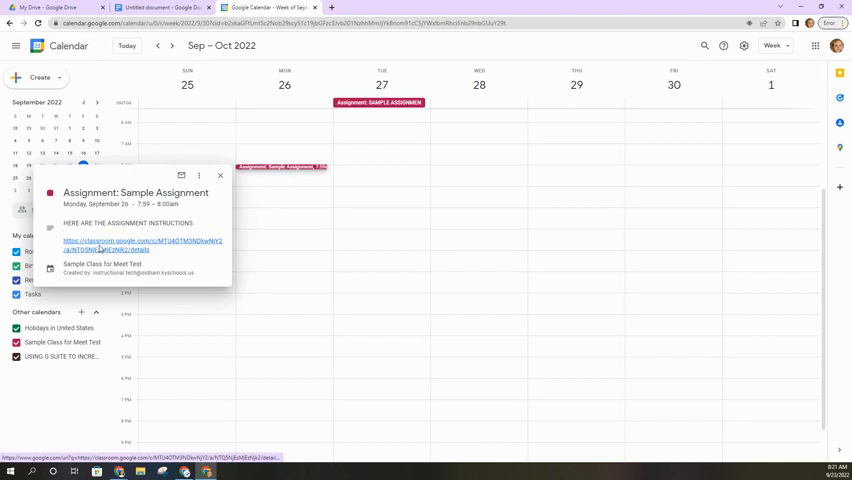
{"action": "mouse_move", "coordinate": [104, 252]}
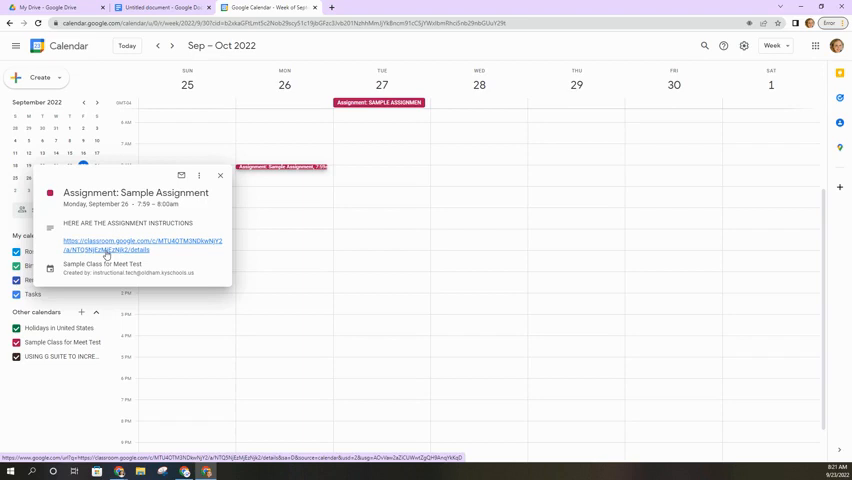
{"action": "mouse_move", "coordinate": [372, 68]}
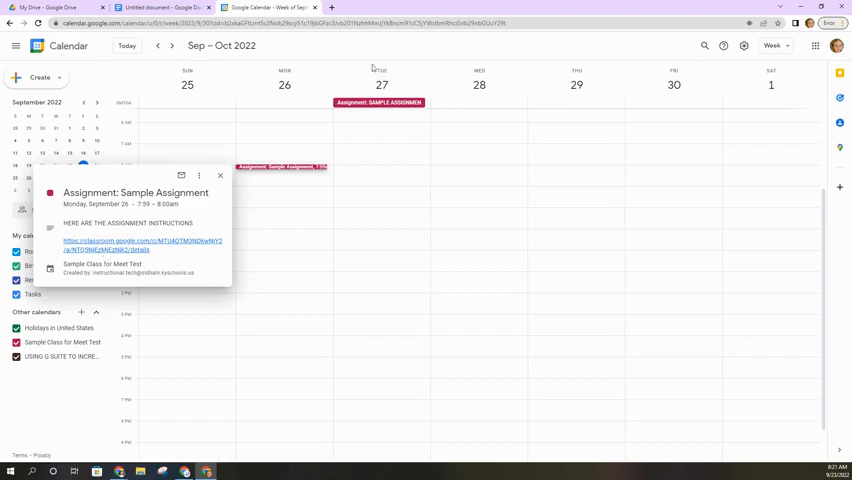
Step: Dismiss the Sample Assignment event popup, returning to the Sep 25 – Oct 1 week
{"action": "left_click", "coordinate": [220, 176]}
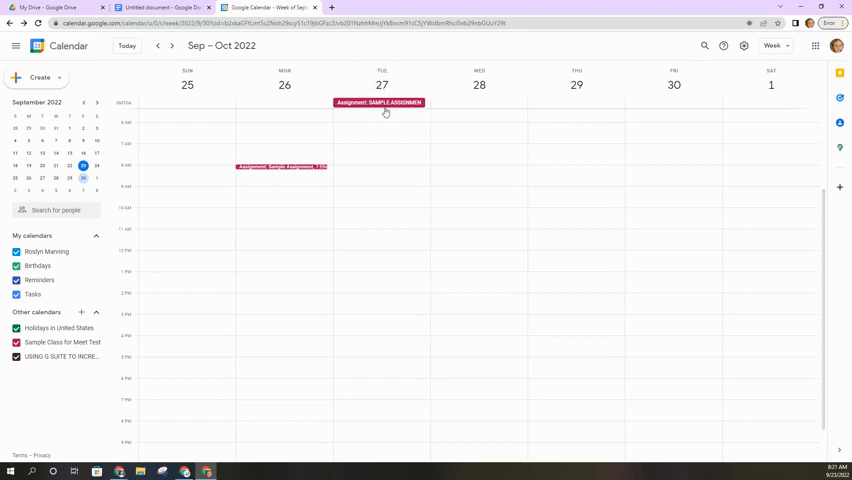
{"action": "mouse_move", "coordinate": [384, 218]}
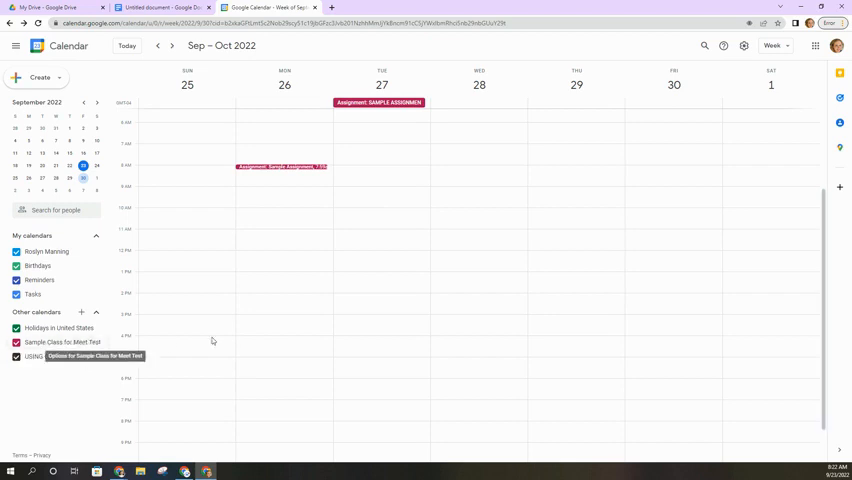
{"action": "mouse_move", "coordinate": [280, 300]}
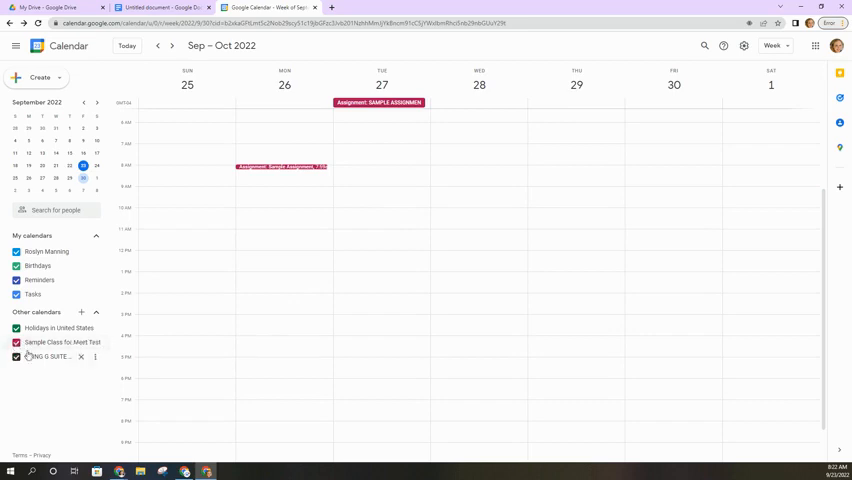
{"action": "mouse_move", "coordinate": [48, 342]}
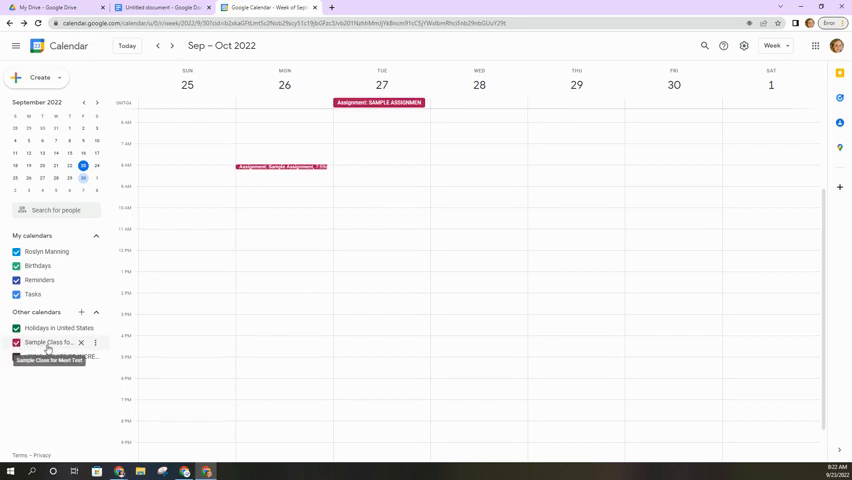